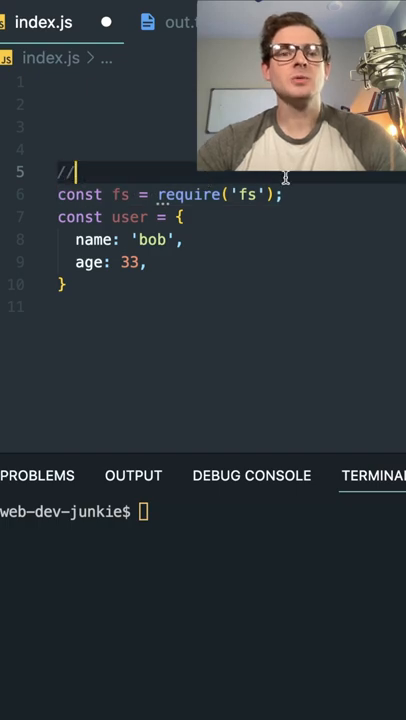
Add fs.writeFileSync('out.txt', JSON.stringify(user), 'utf-8') below the user object and save index.js
text(fs.writeFileSync()
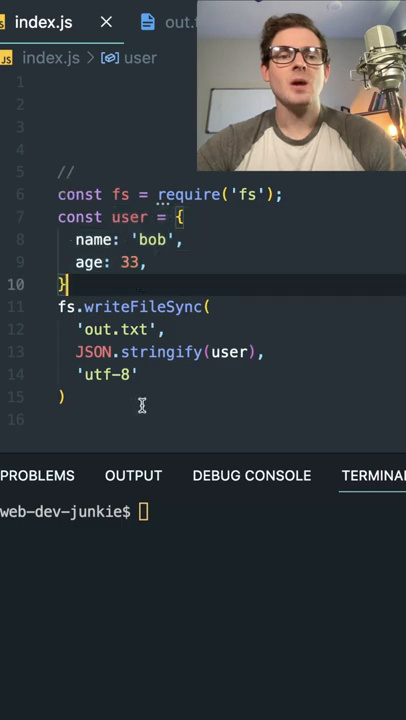
click(170, 22)
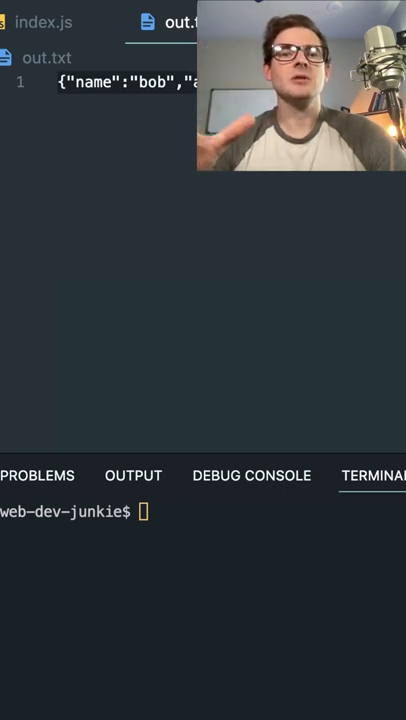
click(40, 22)
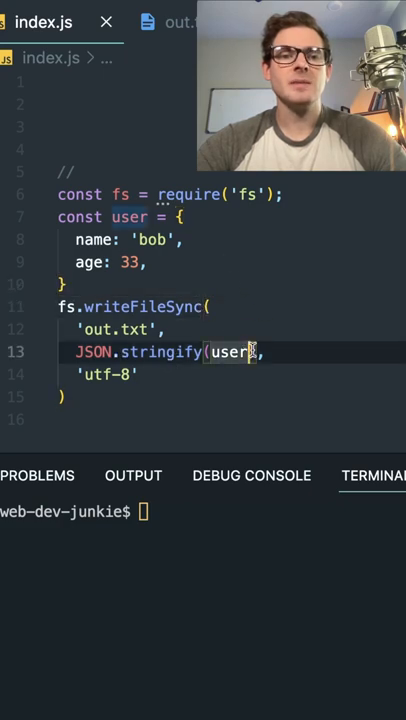
Indent JSON by two spaces, add hobbies running and swimming, rerun node index.js, and check out.txt
text(, null, 4)
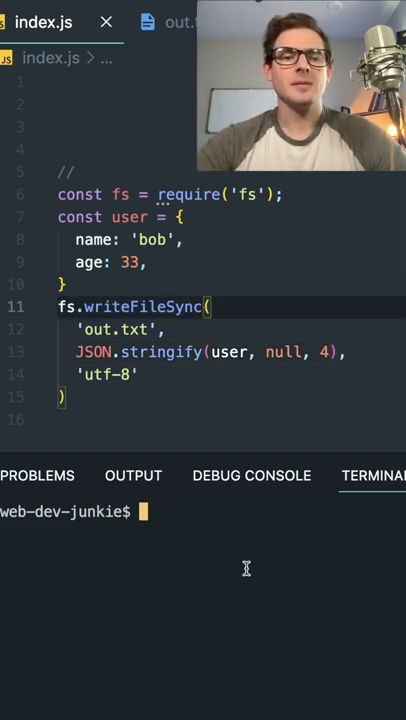
text(node index.js)
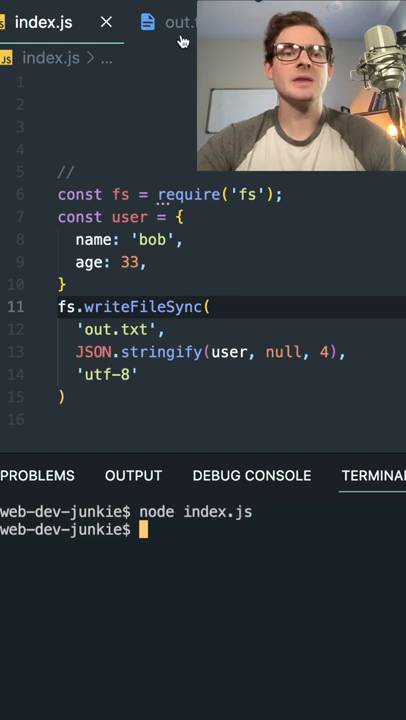
click(180, 22)
text(hobb)
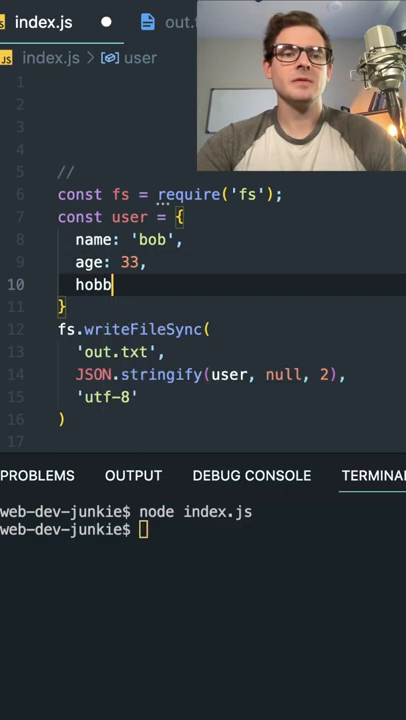
text(ies: [)
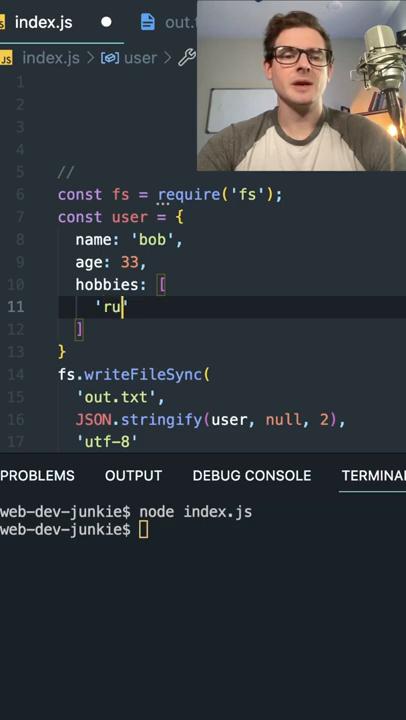
click(180, 22)
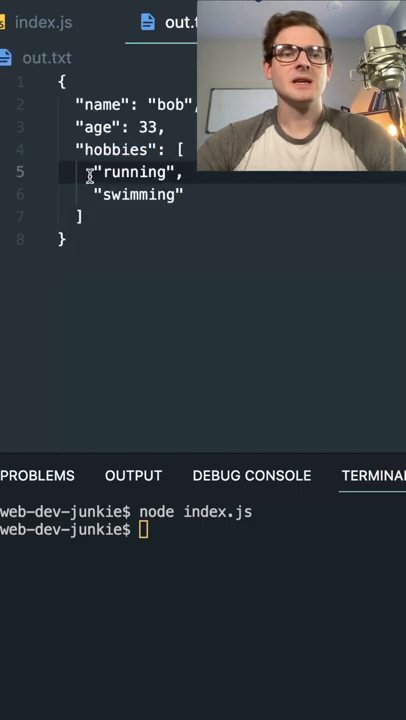